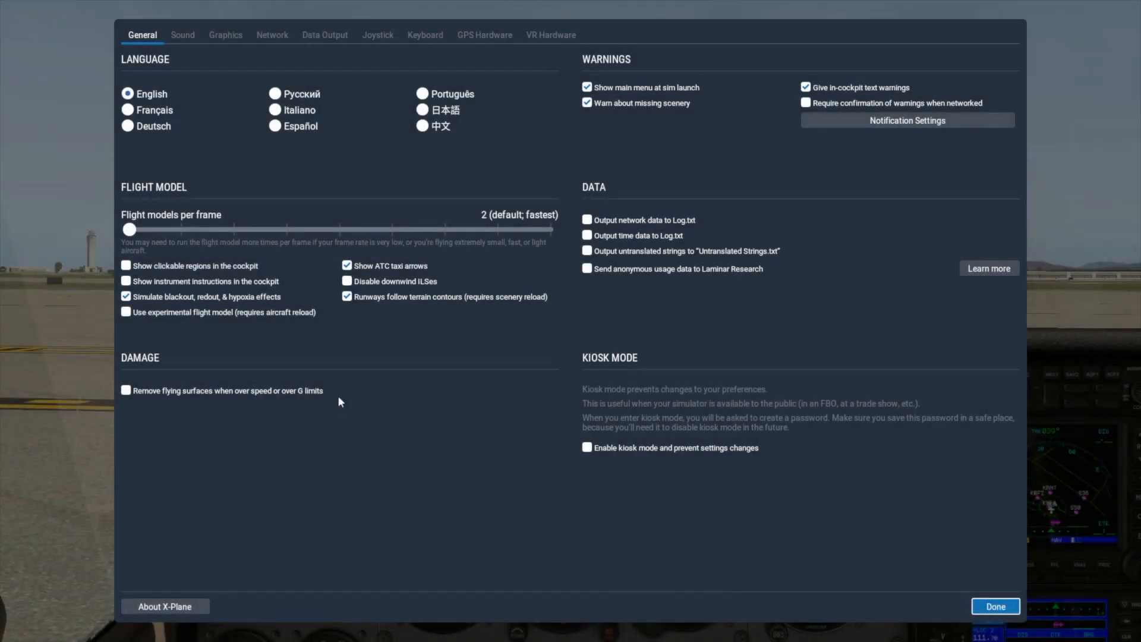
mouse_move(267, 55)
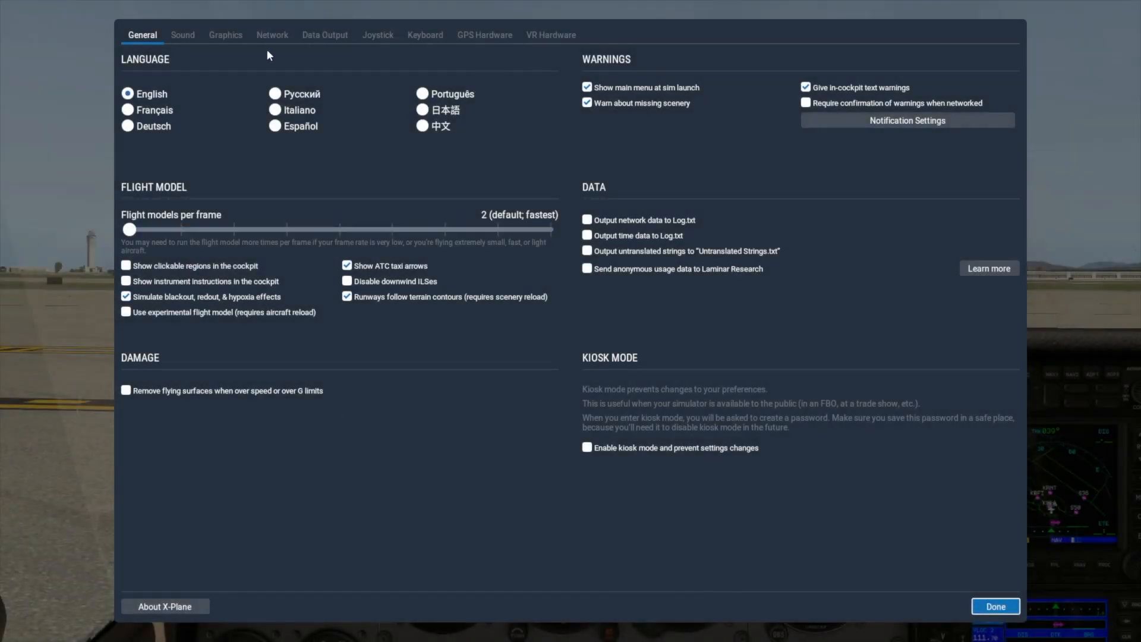
- Show the Sound settings with text and verbal ATC messages both enabled
left_click(183, 34)
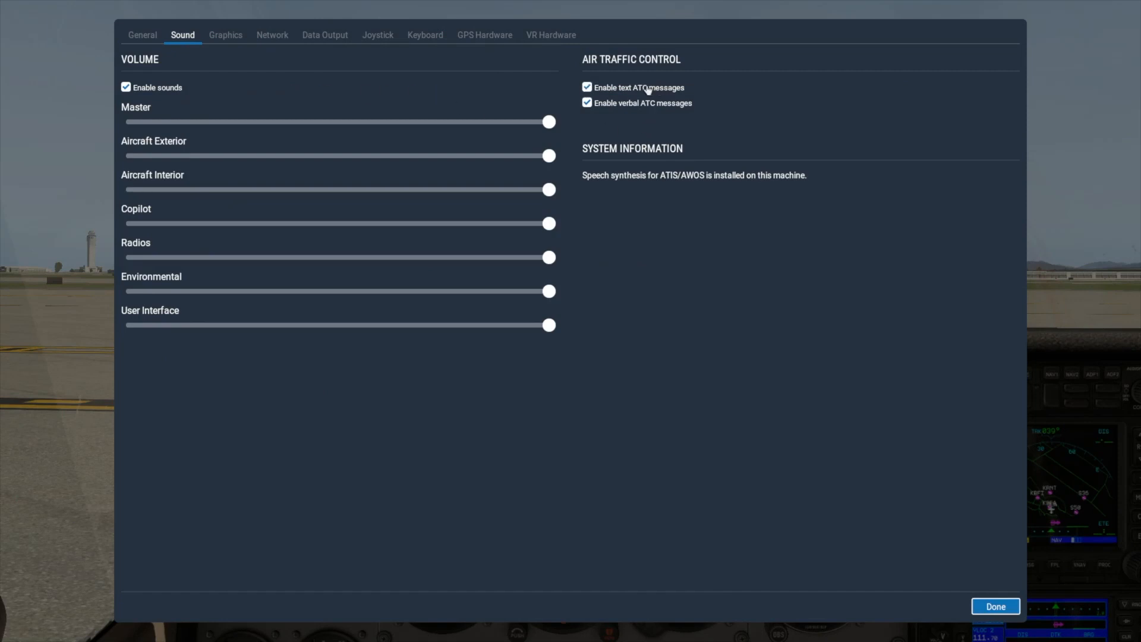
mouse_move(643, 103)
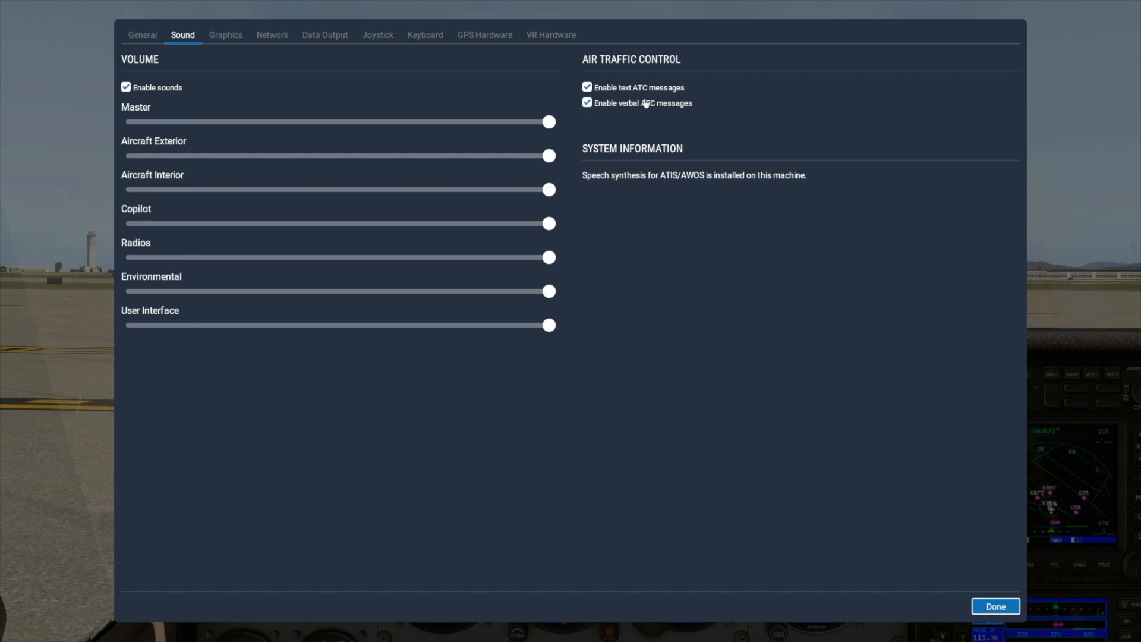
mouse_move(750, 132)
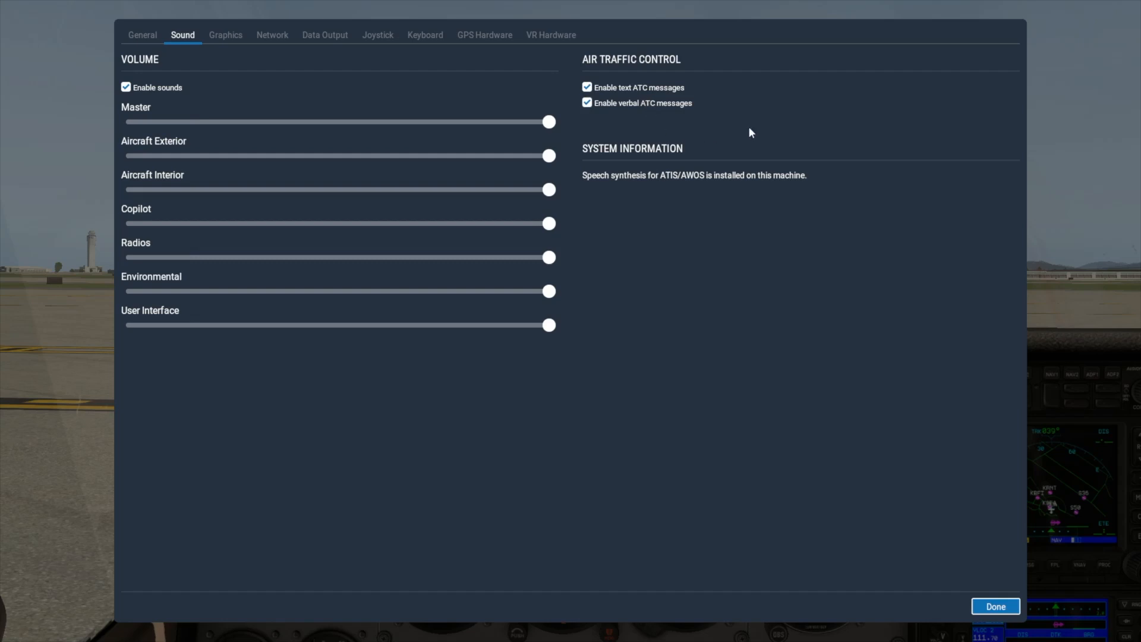
- Close Settings and bring up the Air Traffic Control window listing Seattle controllers
left_click(993, 606)
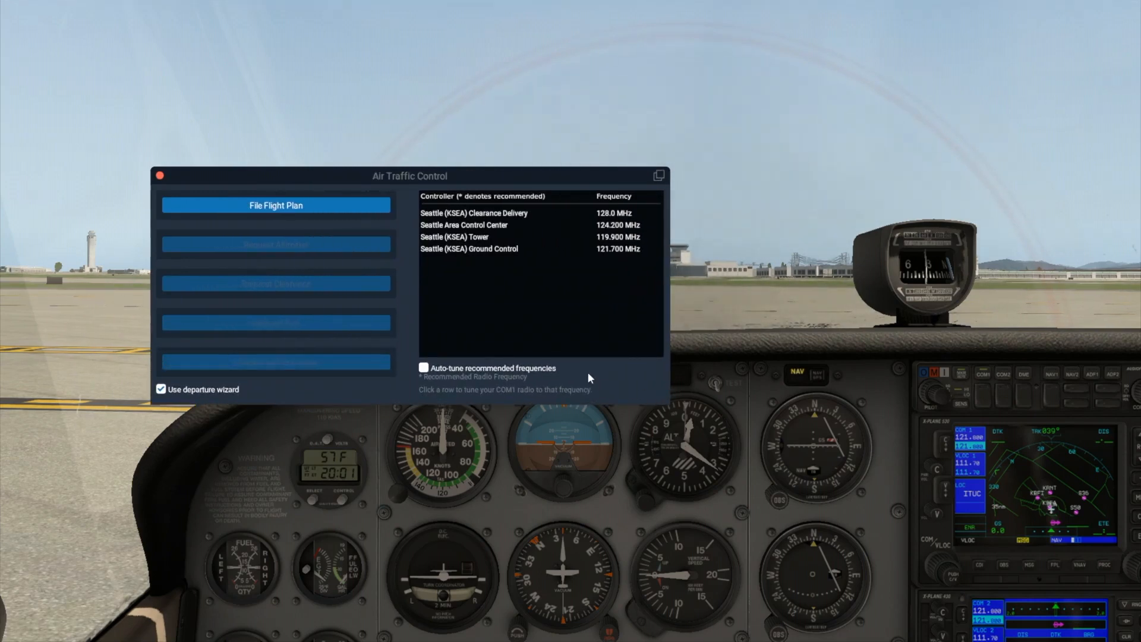
left_click(157, 176)
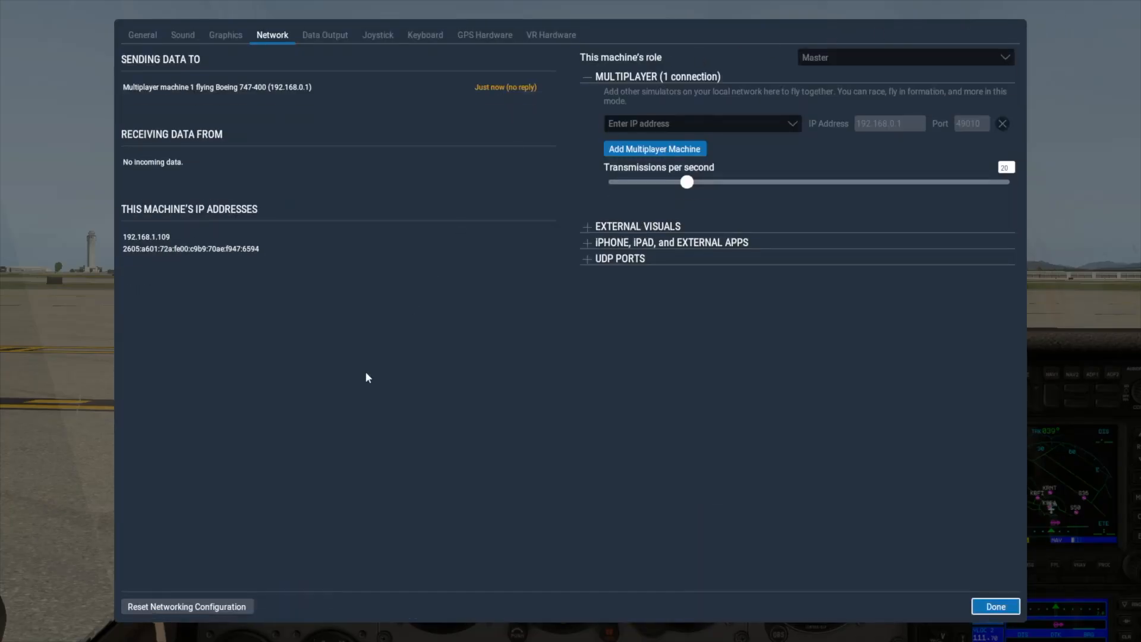
left_click(186, 607)
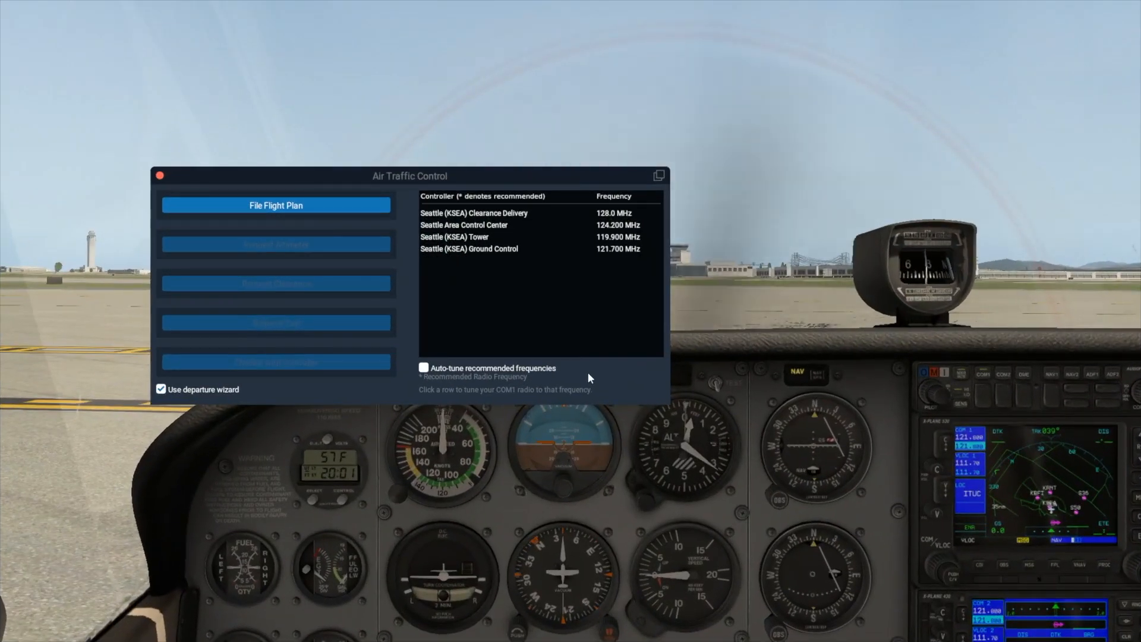
mouse_move(523, 308)
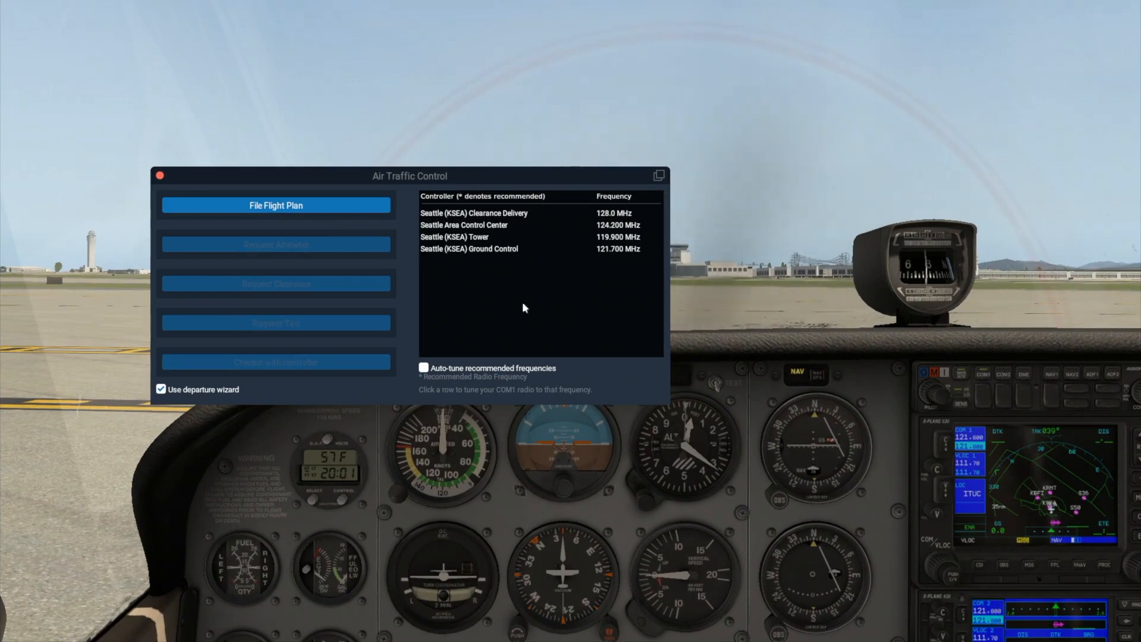
- Start a flight plan from KSEA and set the aircraft manufacturer to CESSNA
left_click(274, 206)
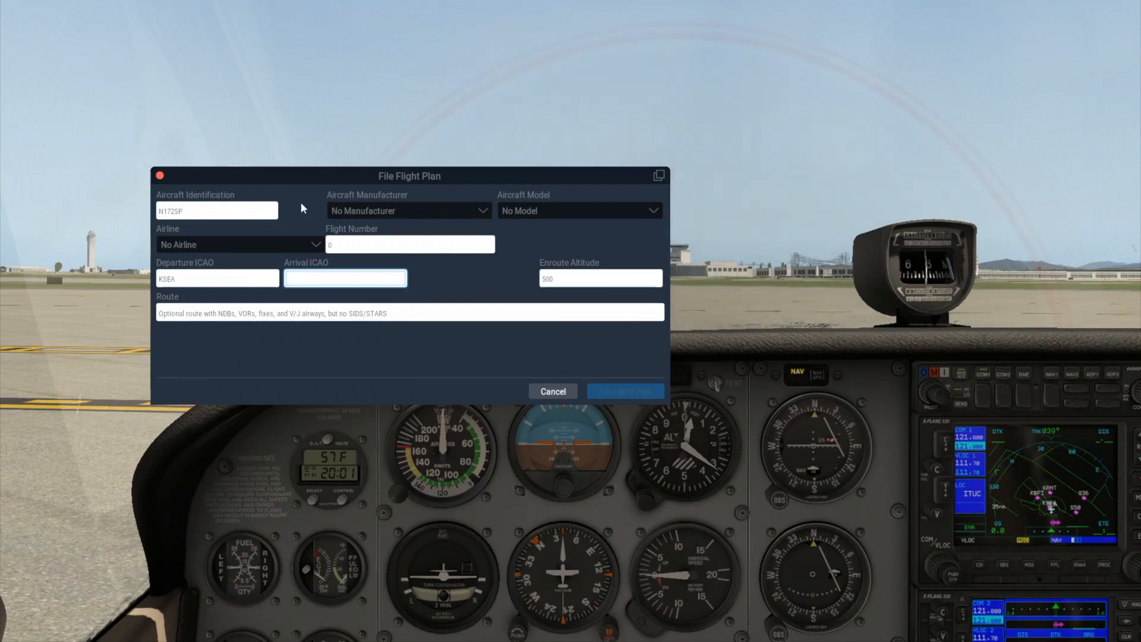
left_click(408, 211)
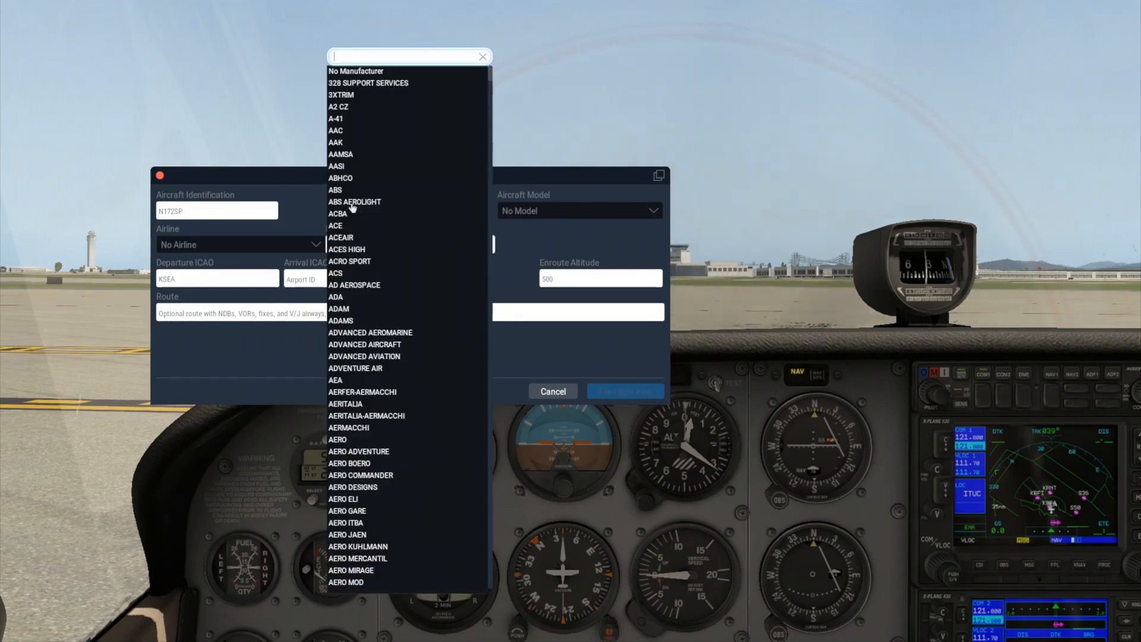
type("cess")
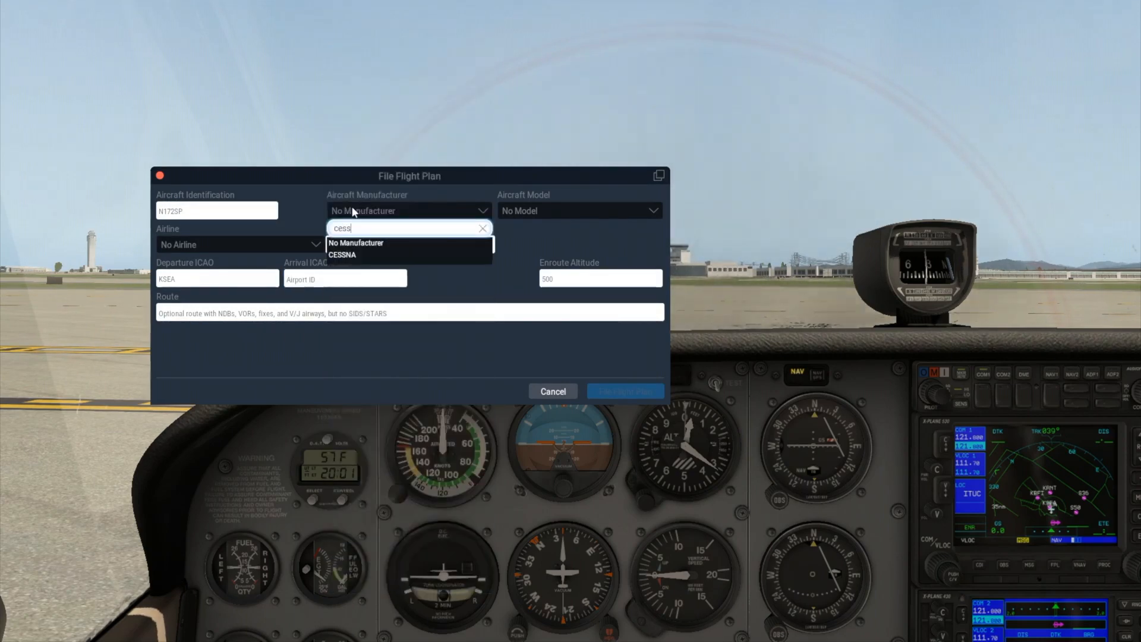
left_click(342, 255)
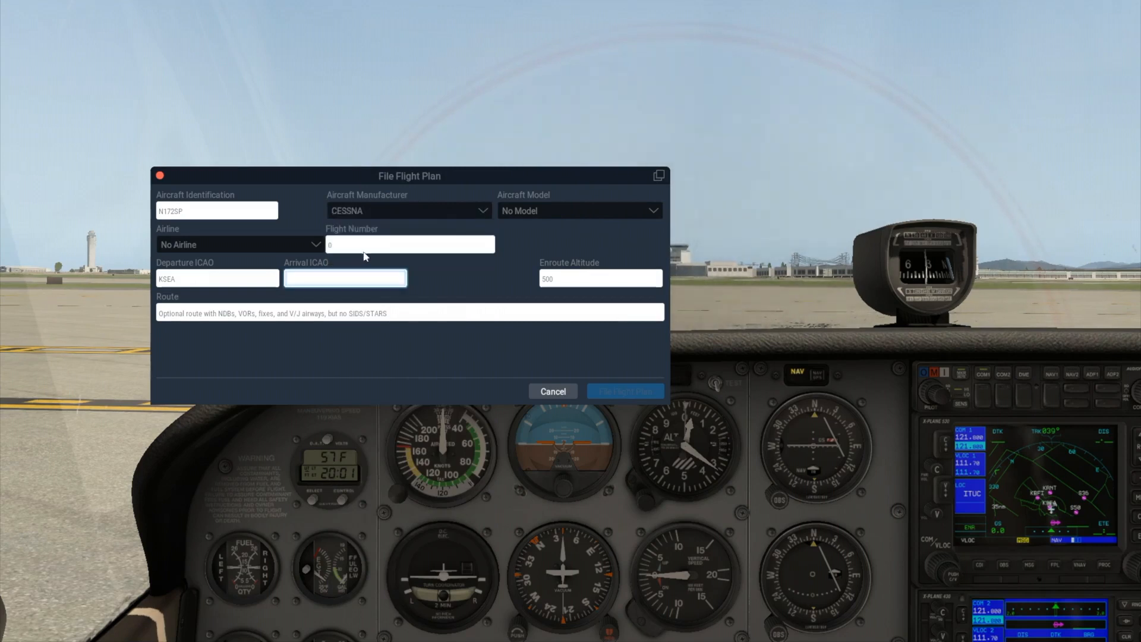
- Set the aircraft model to 172 Skyhawk
left_click(579, 210)
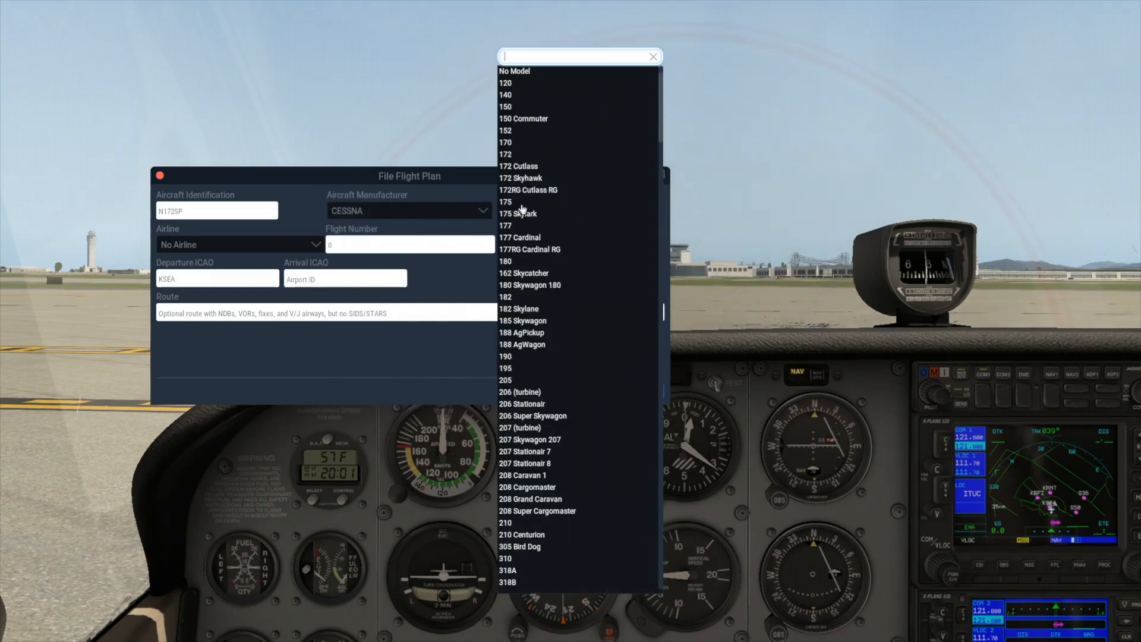
type("172")
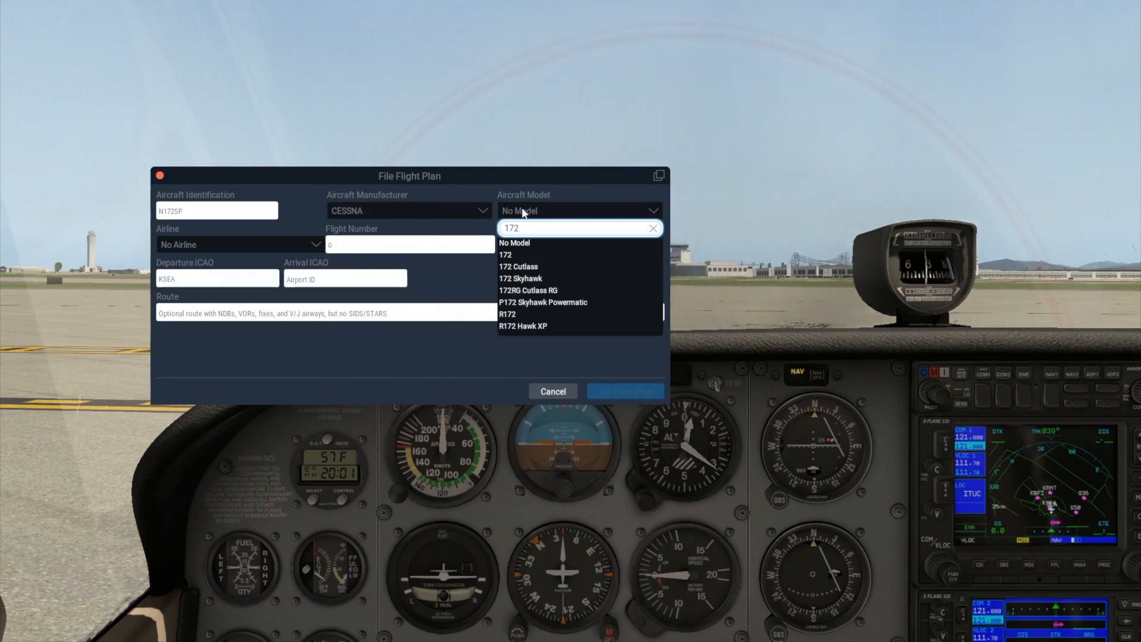
left_click(521, 279)
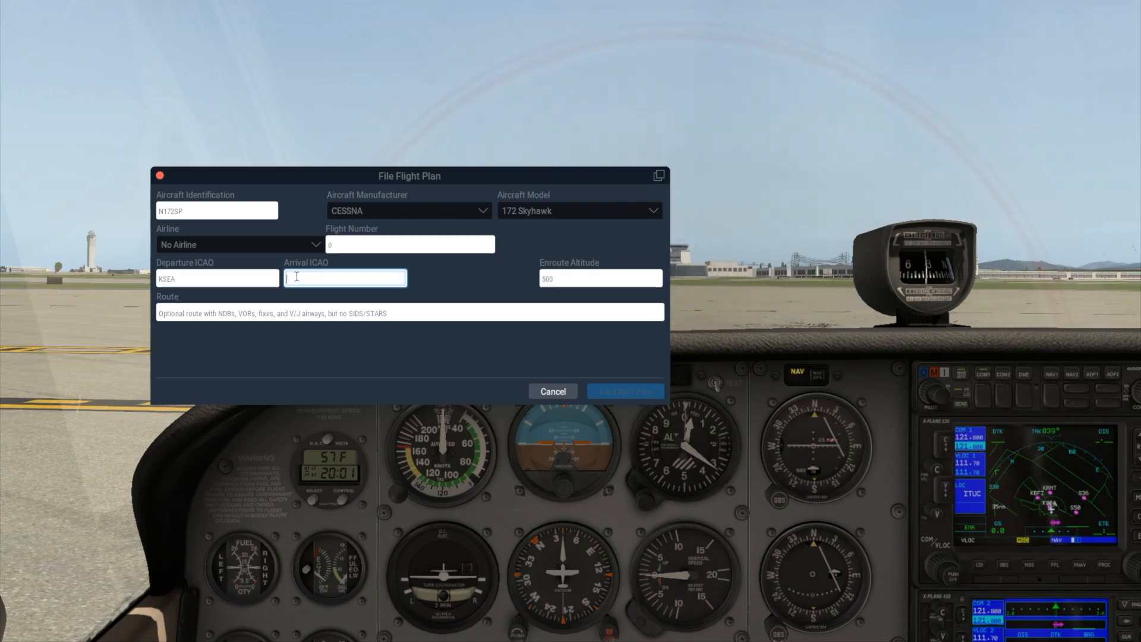
- File the flight plan with arrival KBFI and enroute altitude 3000 feet
type("KBFI")
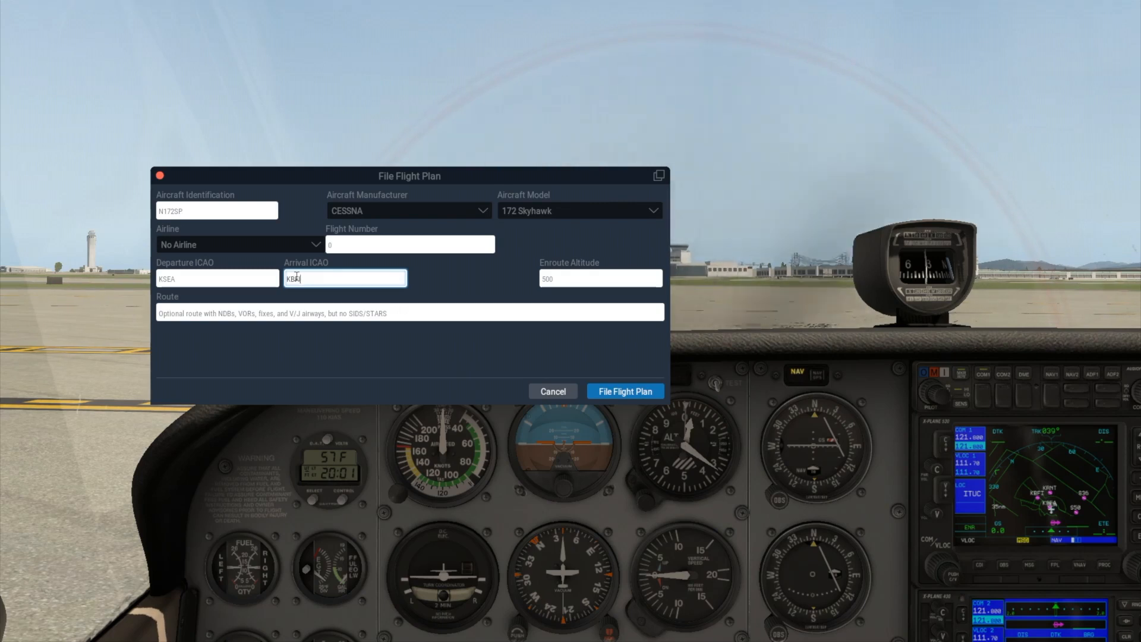
left_click(600, 278)
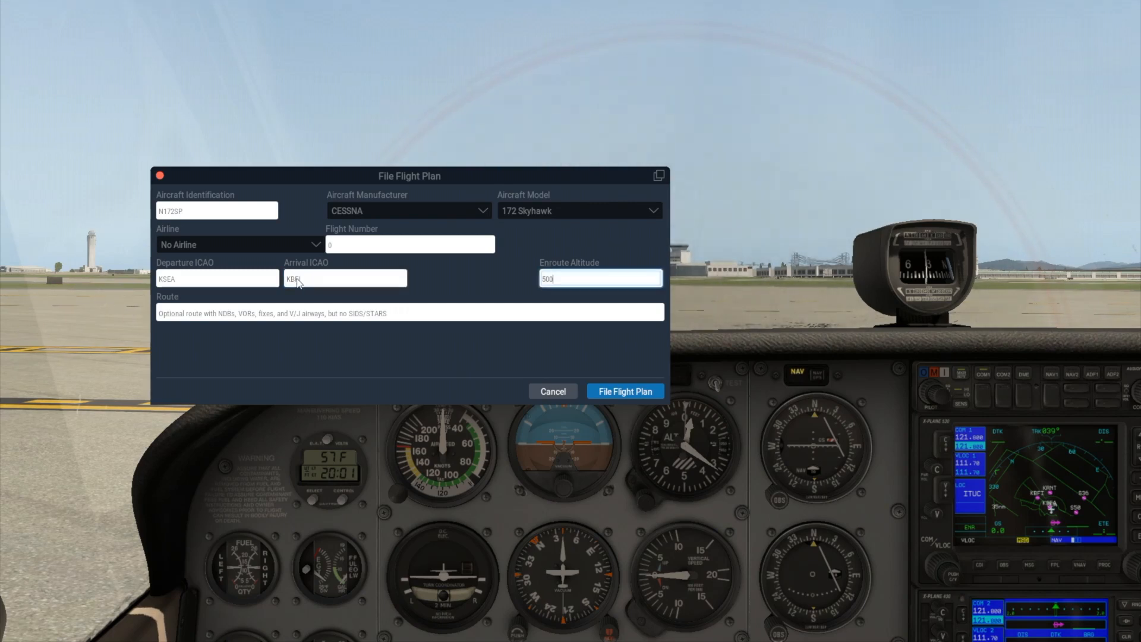
type("0")
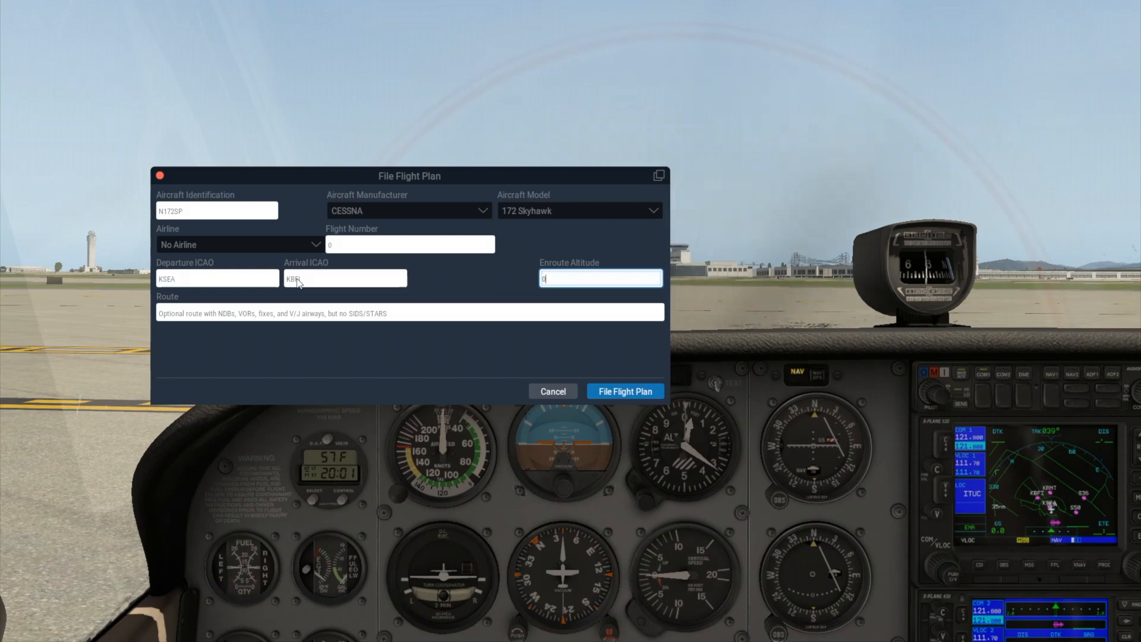
type("3000")
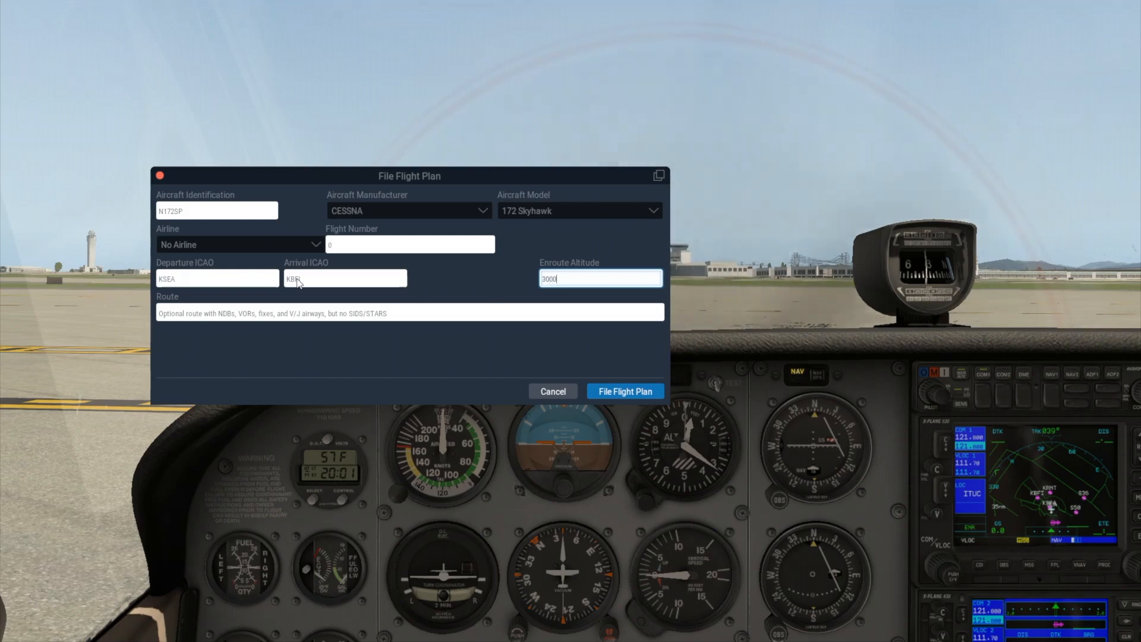
left_click(410, 313)
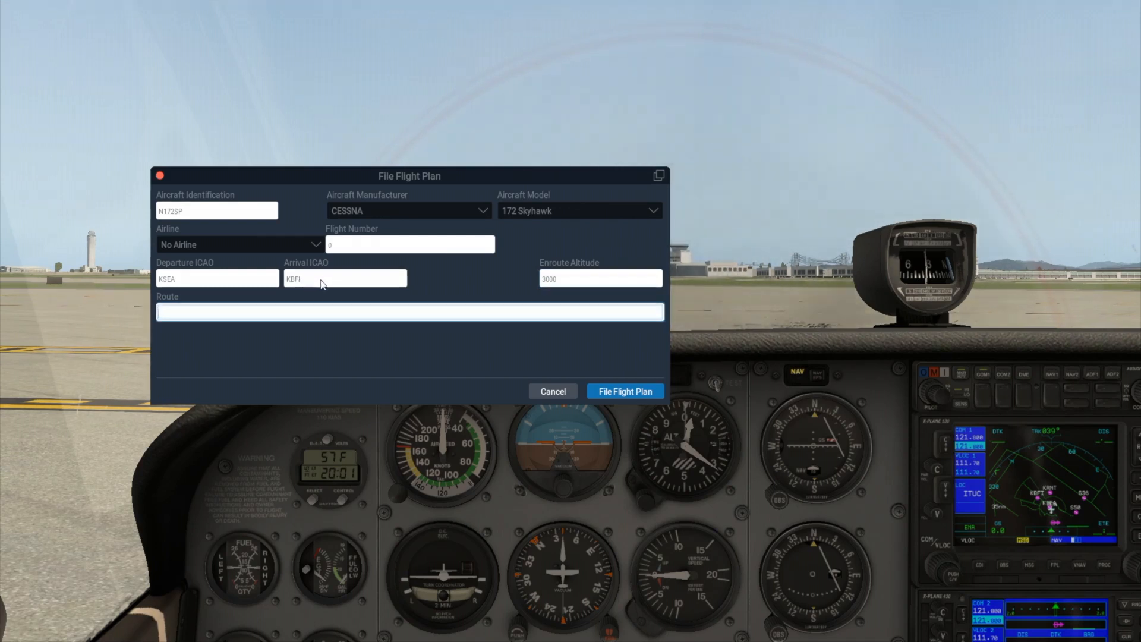
left_click(624, 391)
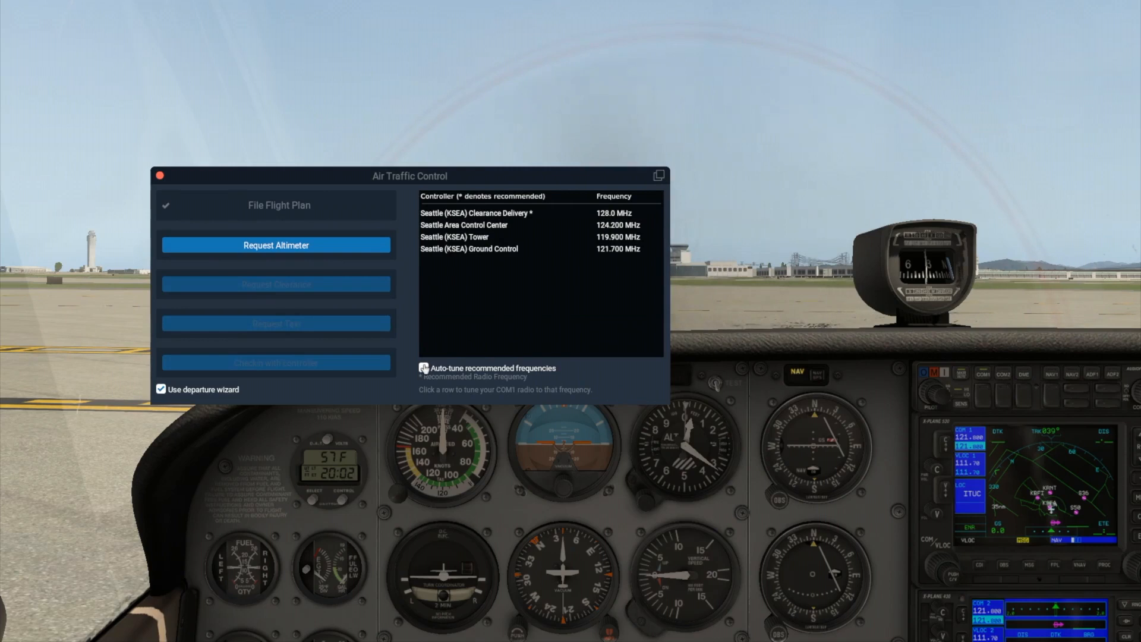
- Tune Seattle Clearance Delivery and turn off the departure wizard
left_click(475, 213)
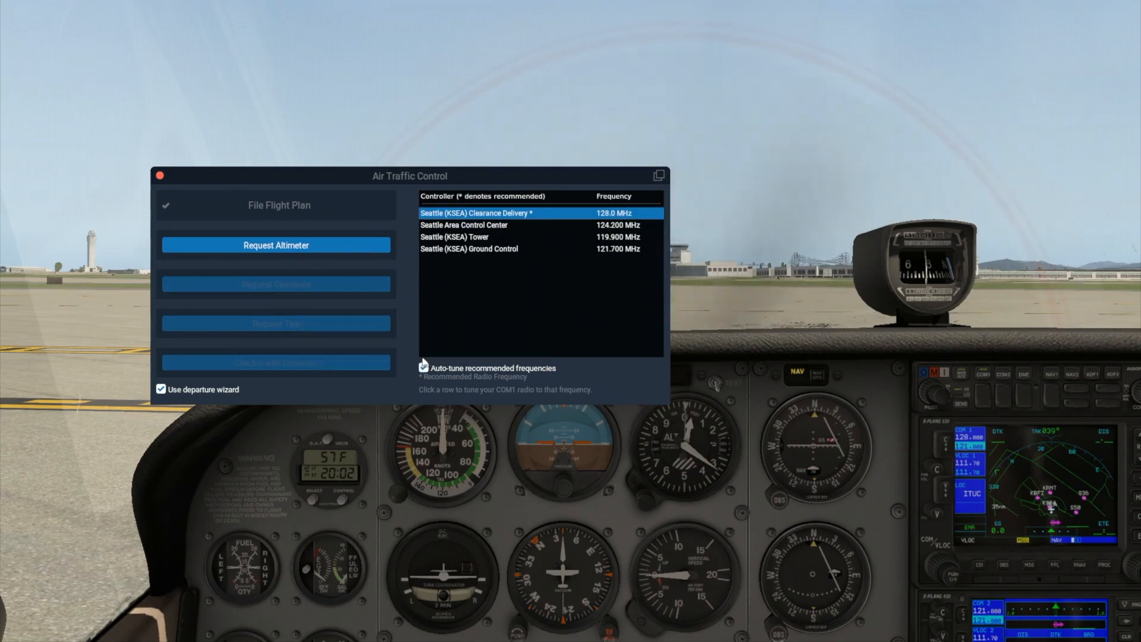
left_click(424, 367)
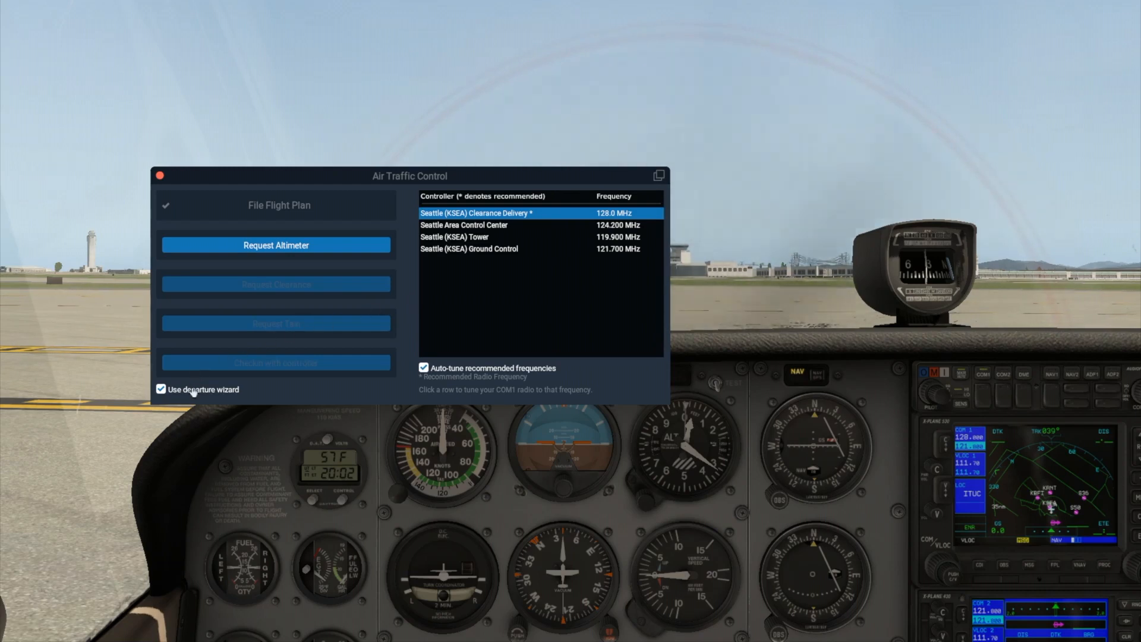
left_click(160, 389)
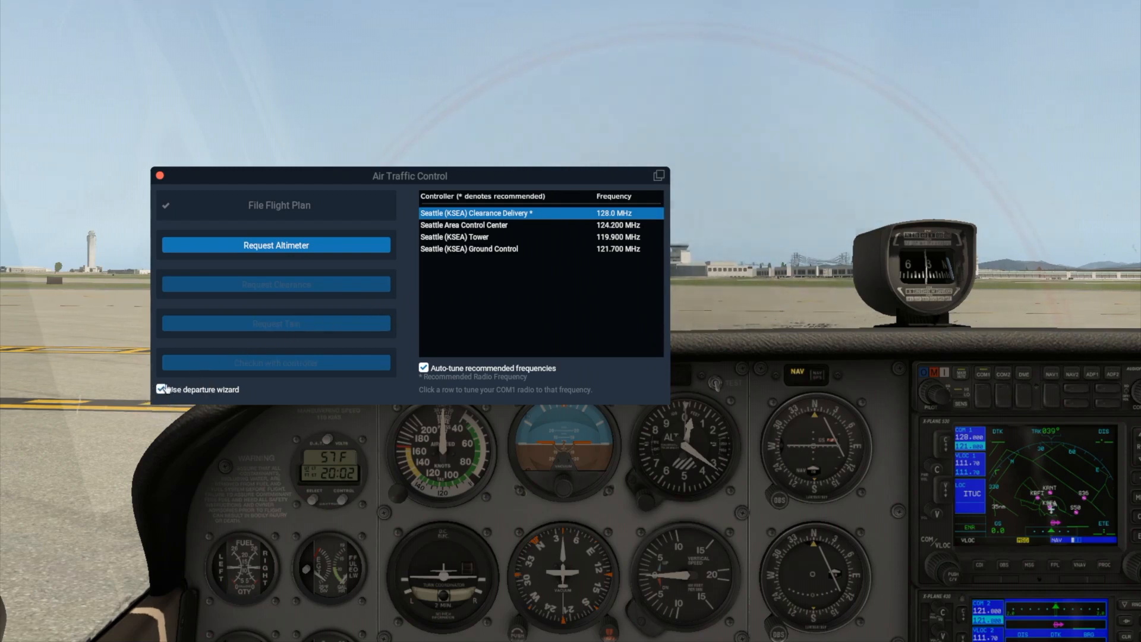
left_click(275, 245)
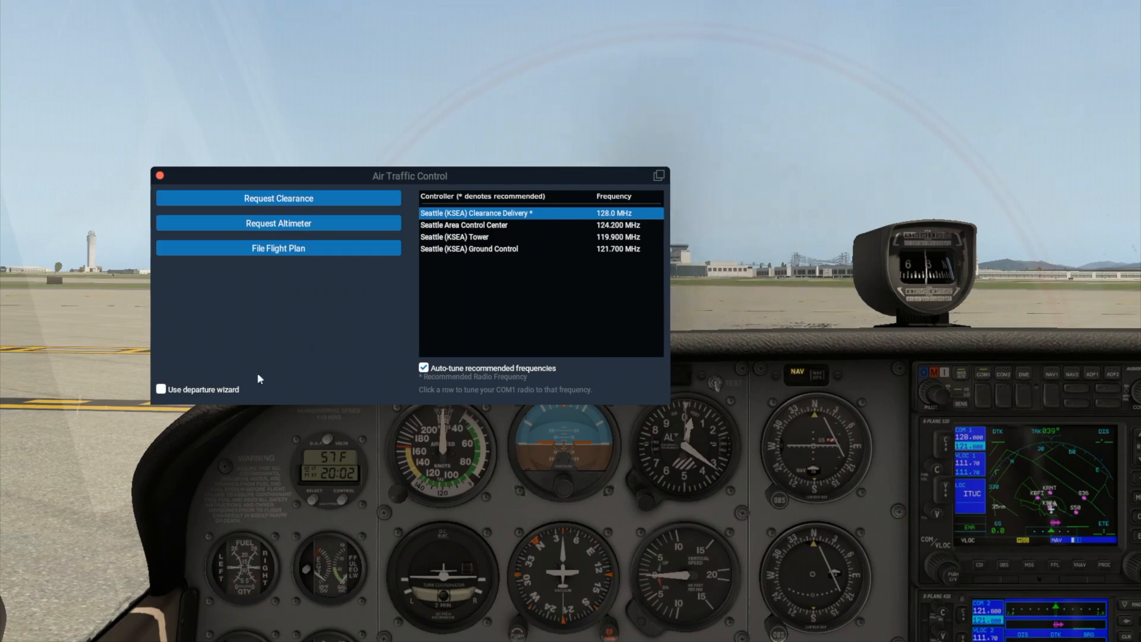
- Request the altimeter setting and read back Seattle altimeter 2992
left_click(277, 222)
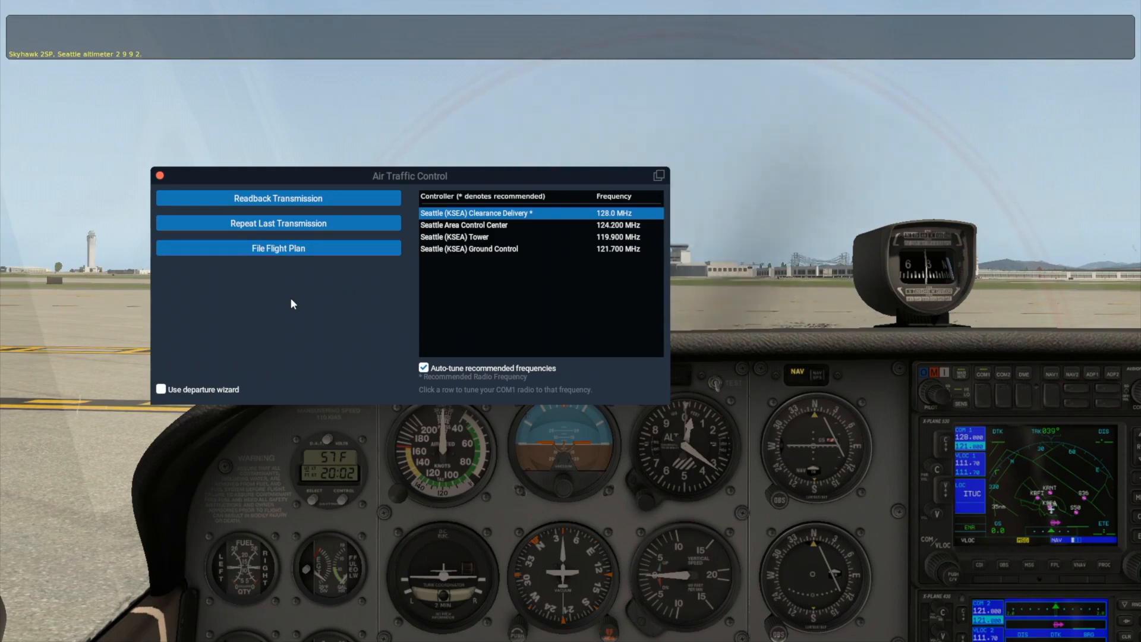
left_click(278, 198)
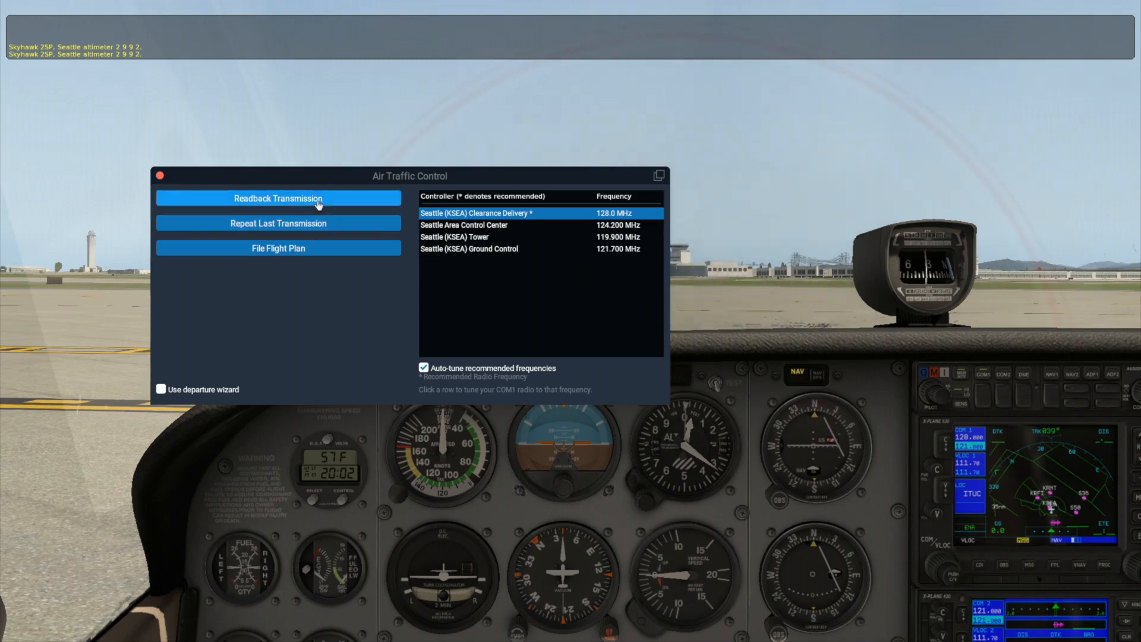
left_click(278, 198)
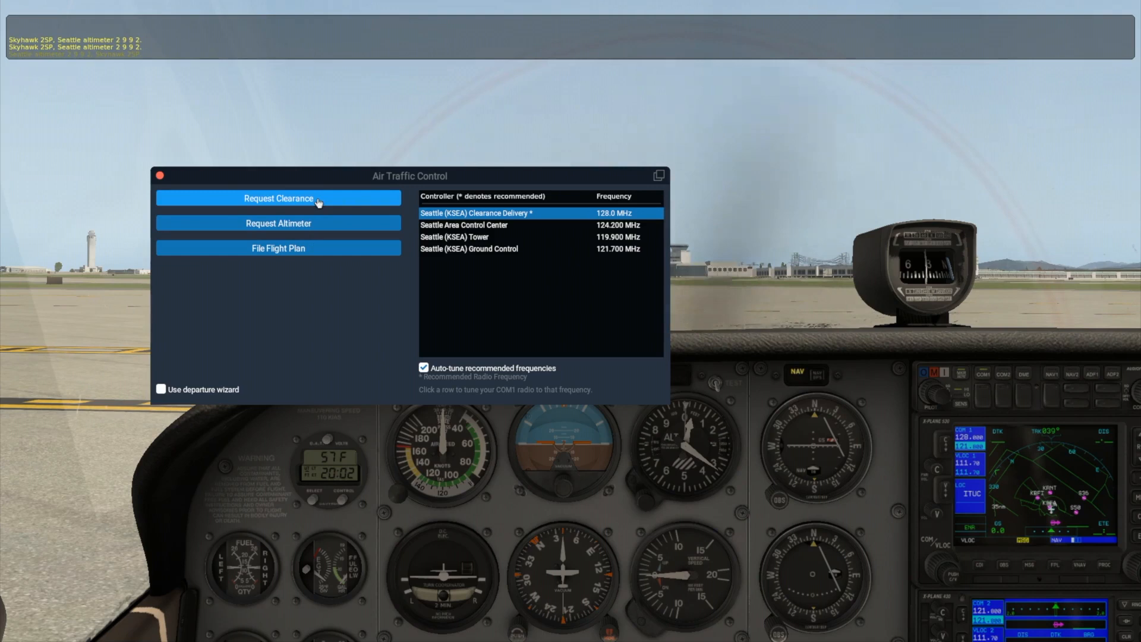
mouse_move(303, 301)
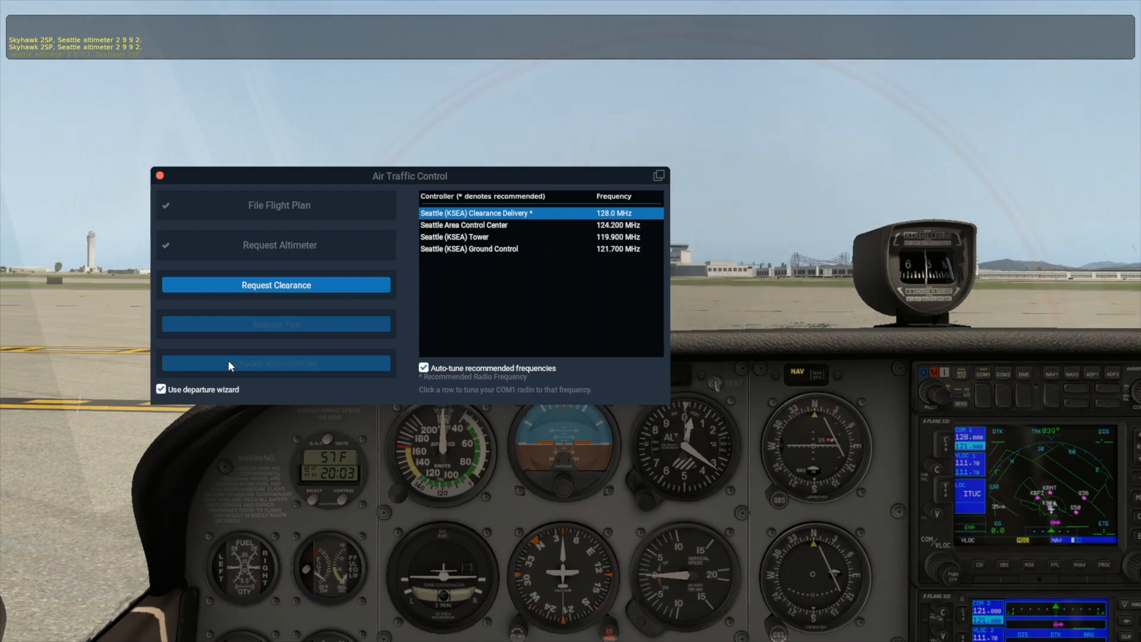
- Request and read back the IFR clearance to Boeing Field, 3000 ft, squawk 4700, then ask Ground for taxi
left_click(276, 284)
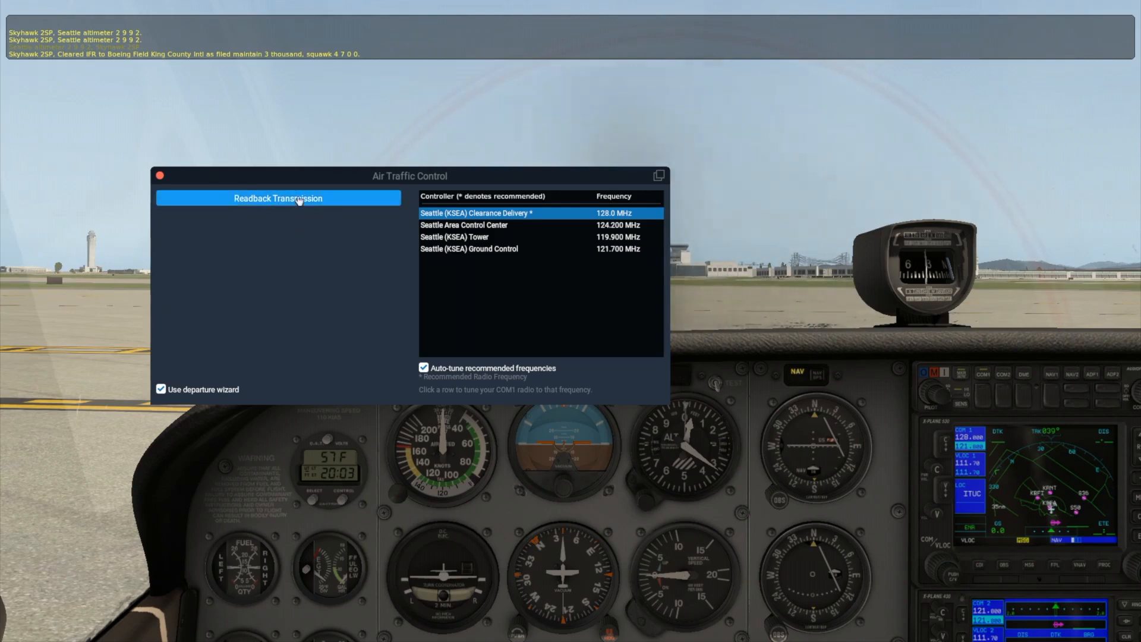
left_click(279, 199)
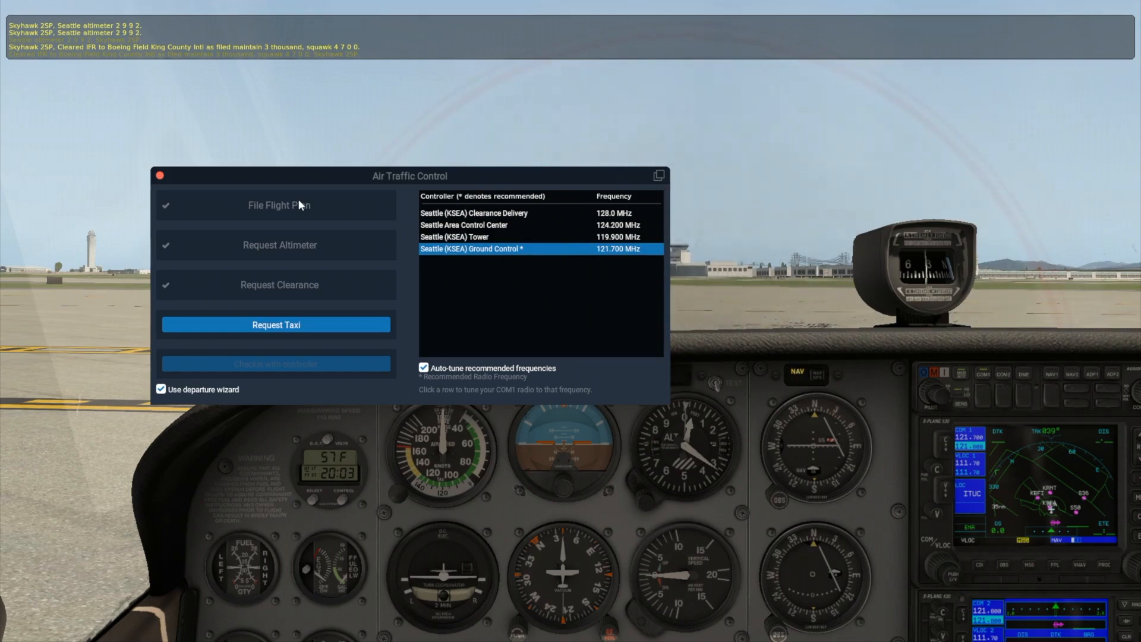
left_click(276, 324)
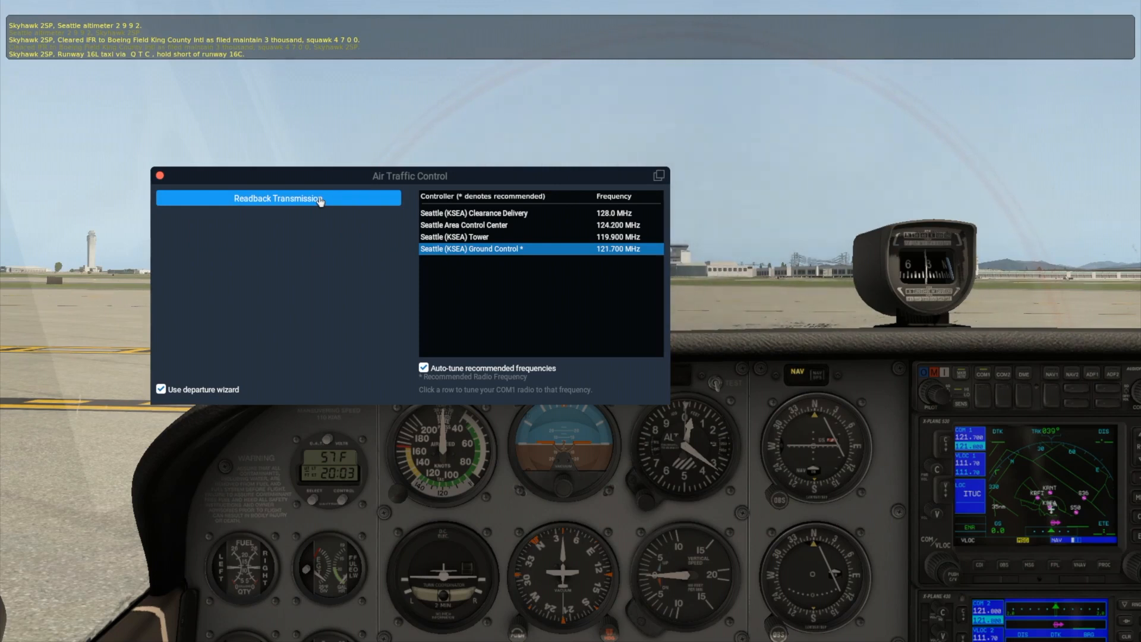
- Read back taxi to runway 16L holding short of 16C and await the SEA Tower handoff
left_click(277, 198)
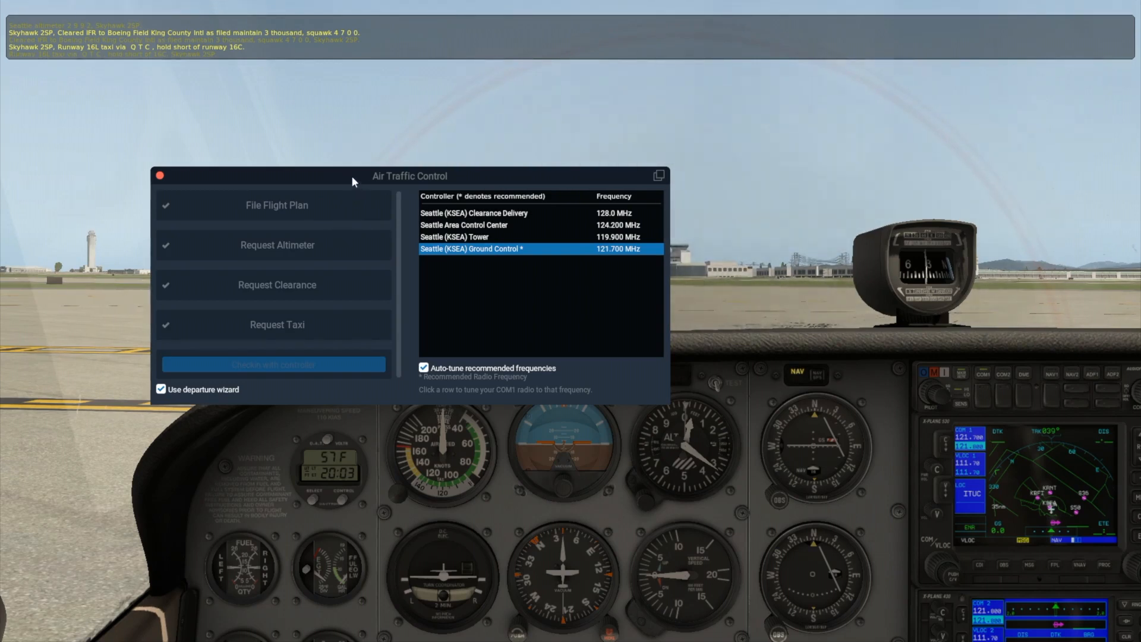
mouse_move(248, 185)
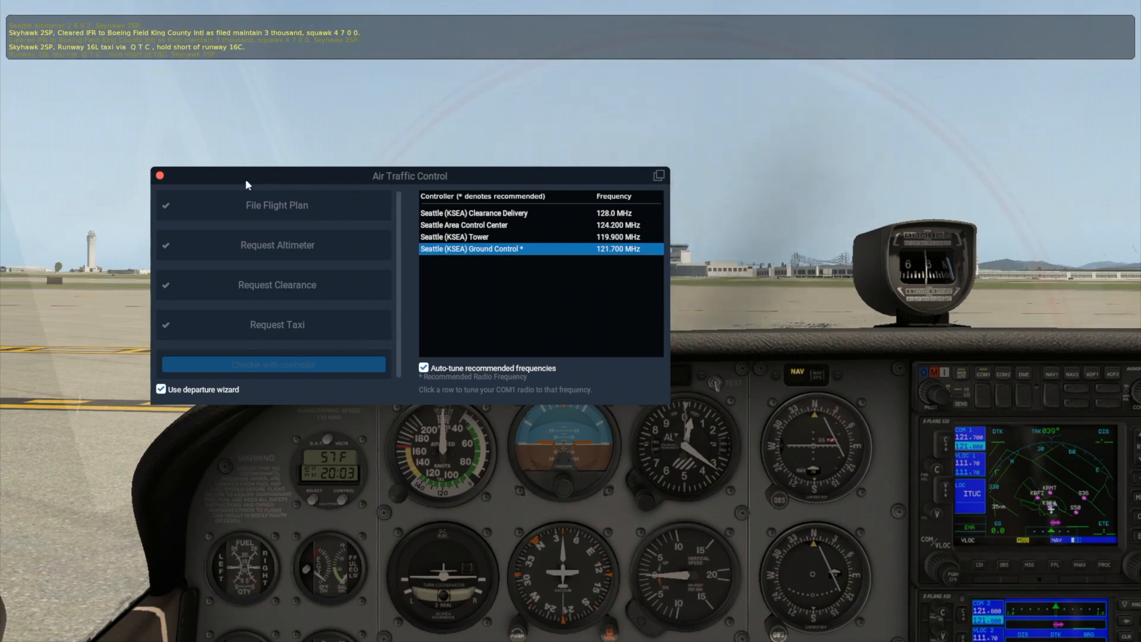
left_click(160, 176)
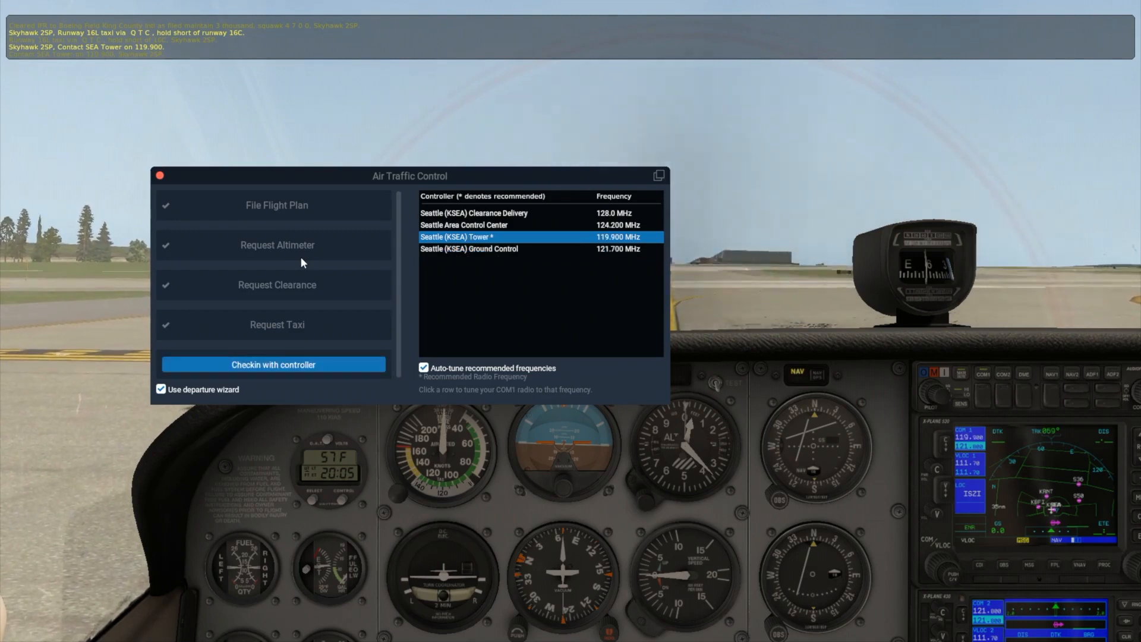
- Check in with Seattle Tower and read back the 16C crossing and heading 140, runway 16L instructions
left_click(273, 364)
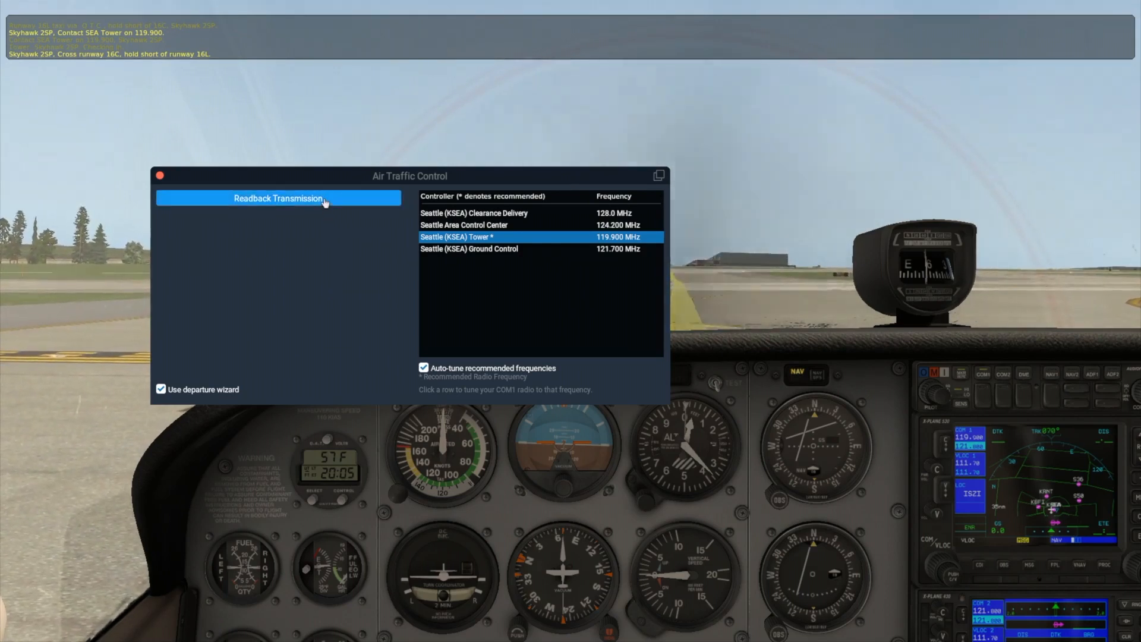
left_click(277, 198)
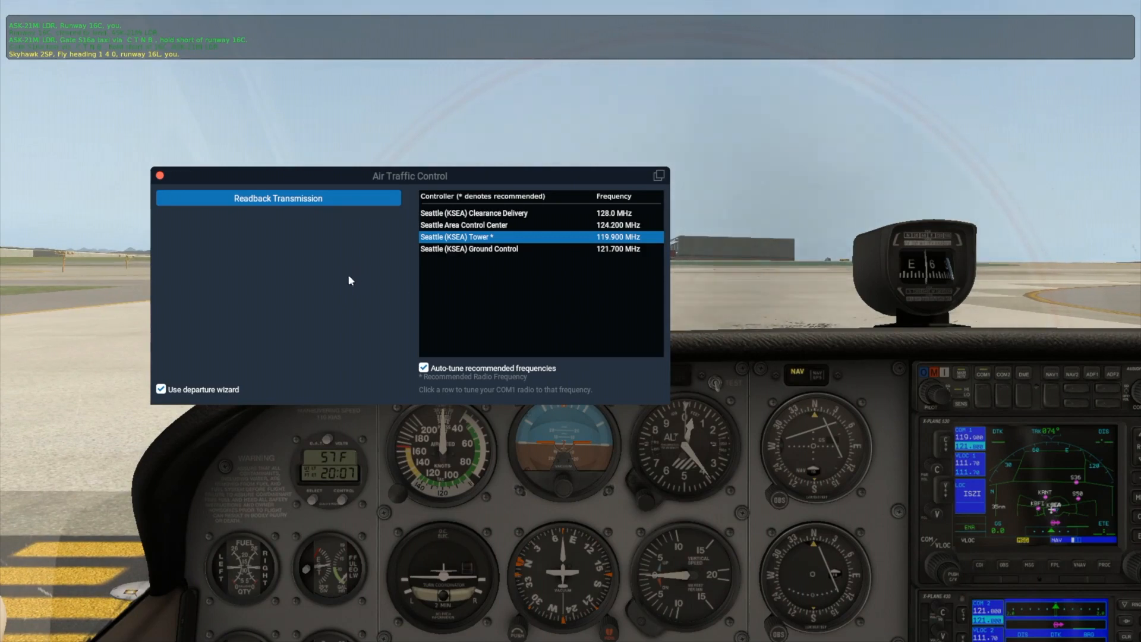
left_click(277, 198)
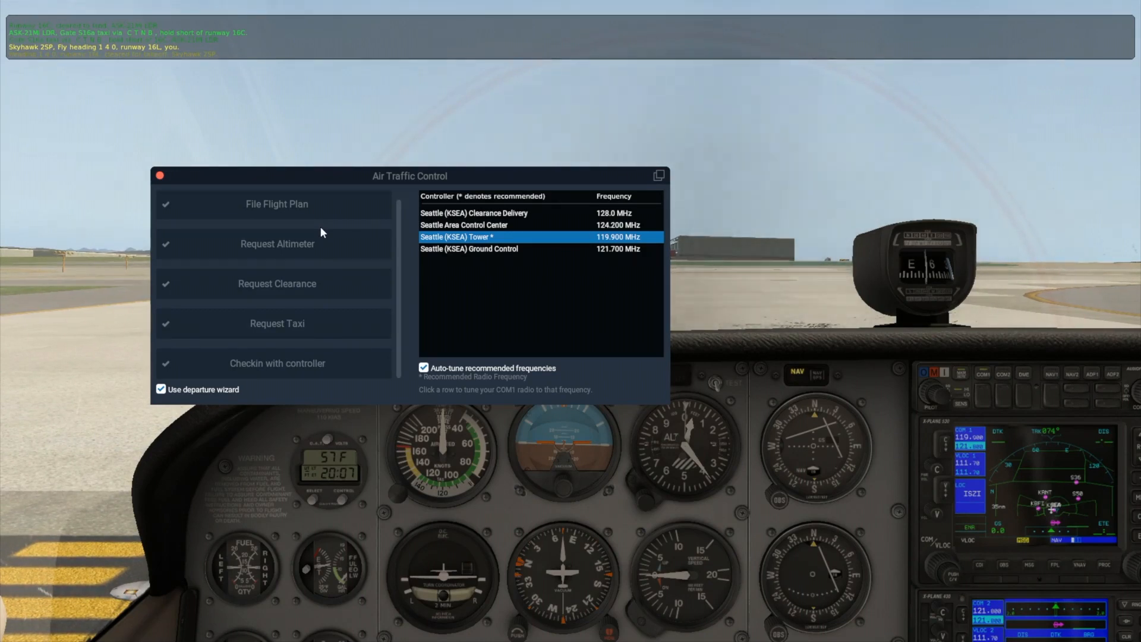
- Airborne, read back Tower's handoff to ZSE Center on 124.200
left_click(160, 176)
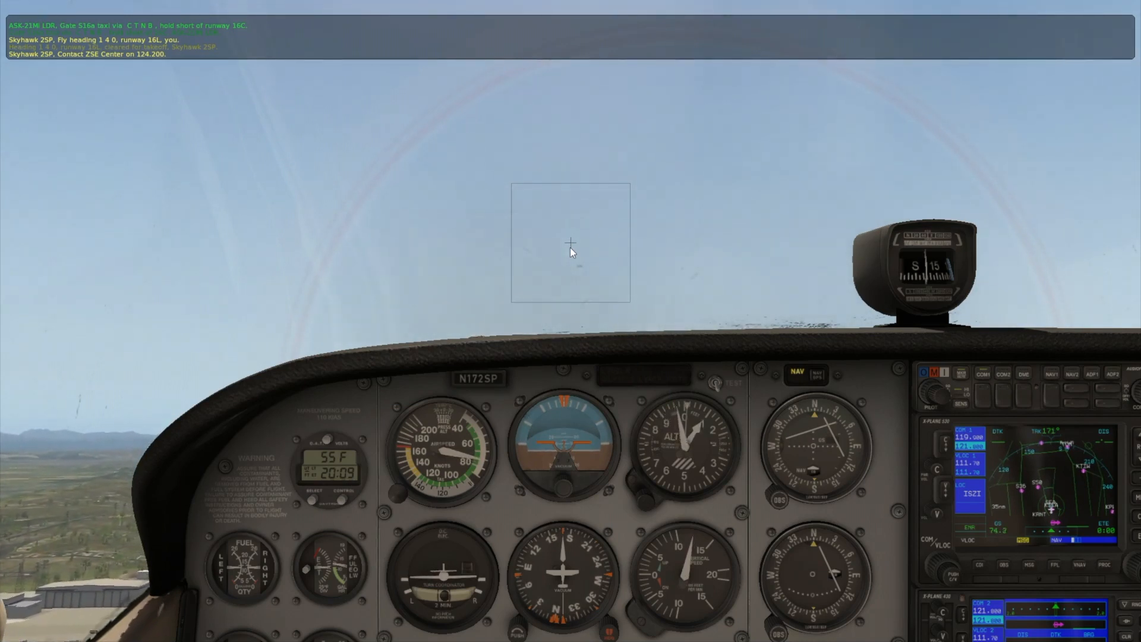
left_click(570, 242)
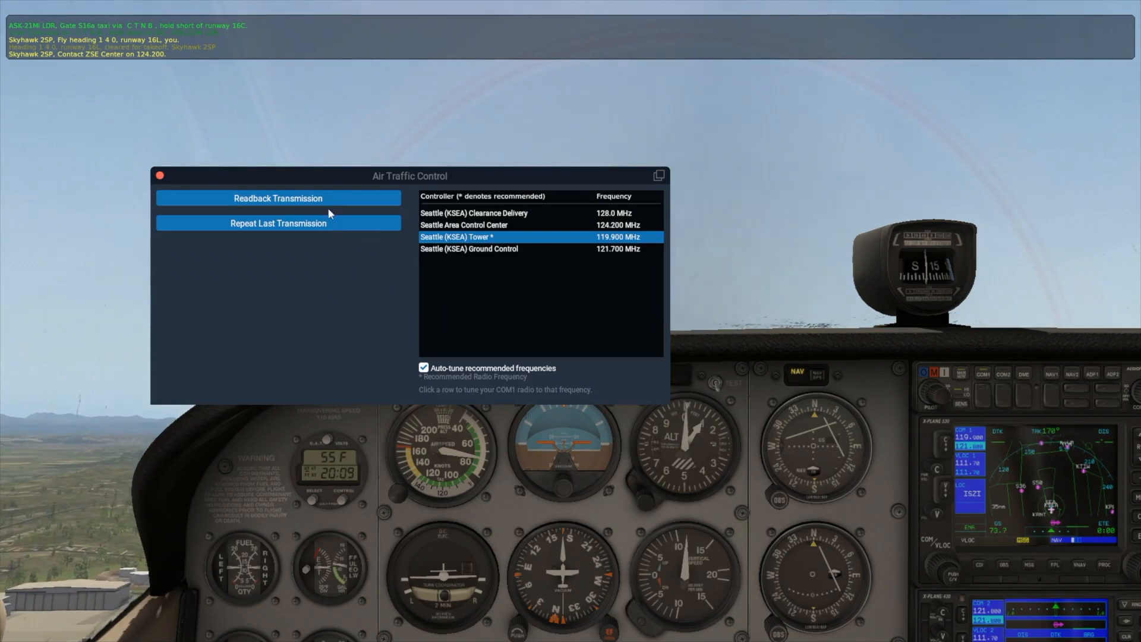
left_click(278, 198)
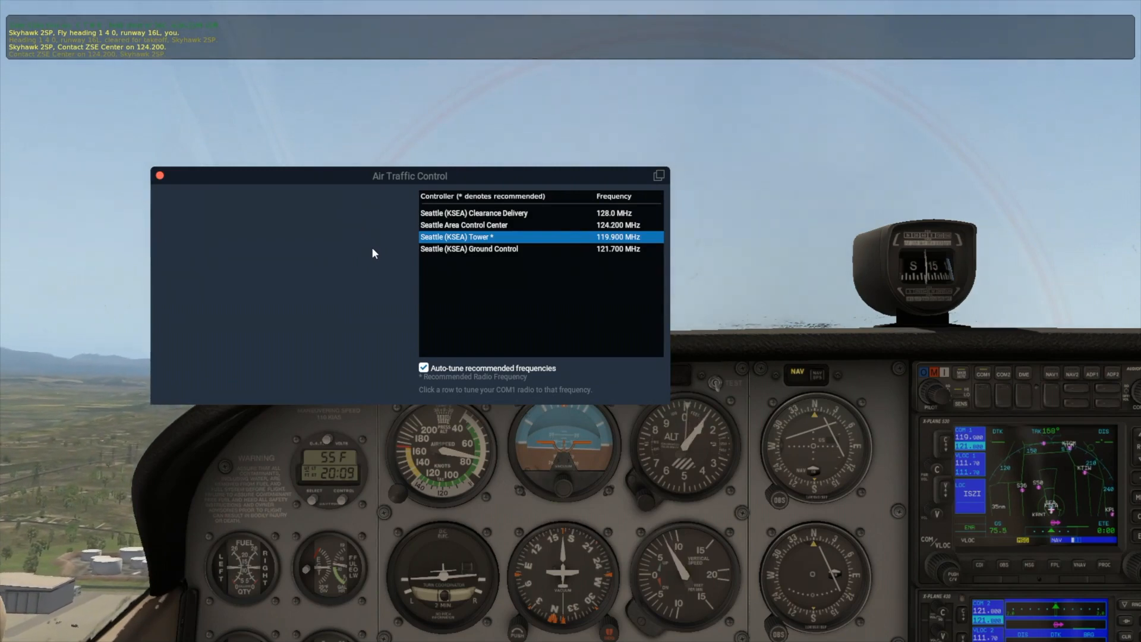
left_click(464, 224)
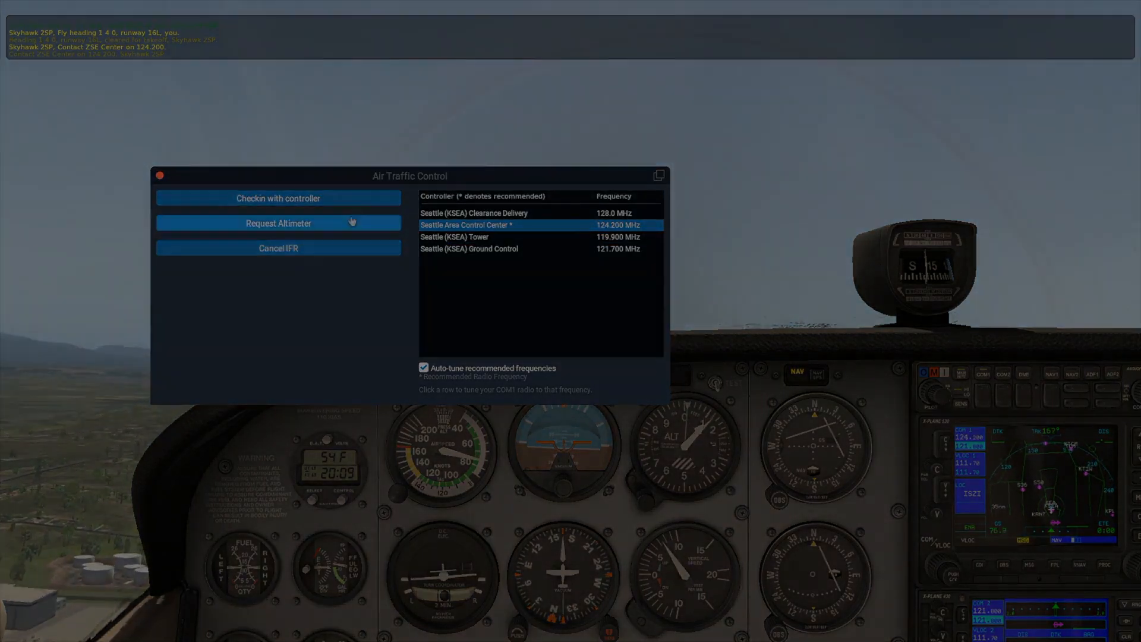